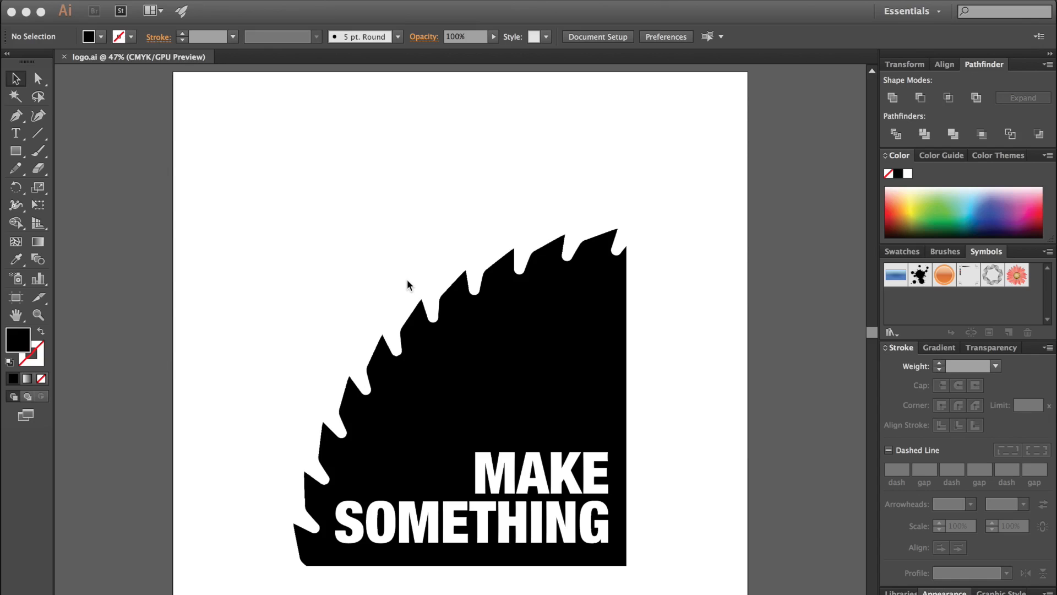
mouse_move(300, 232)
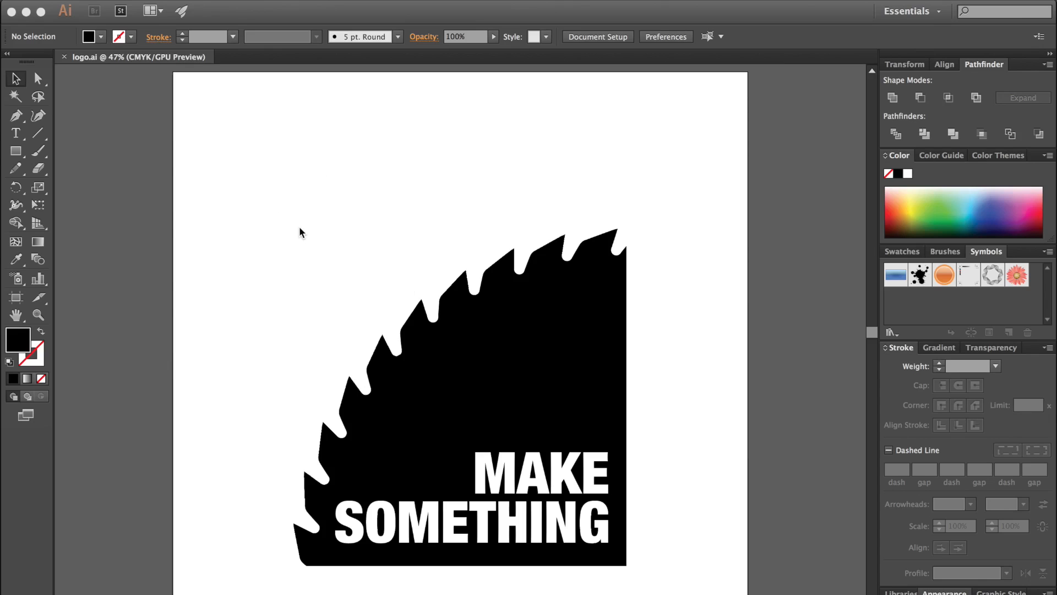
mouse_move(319, 211)
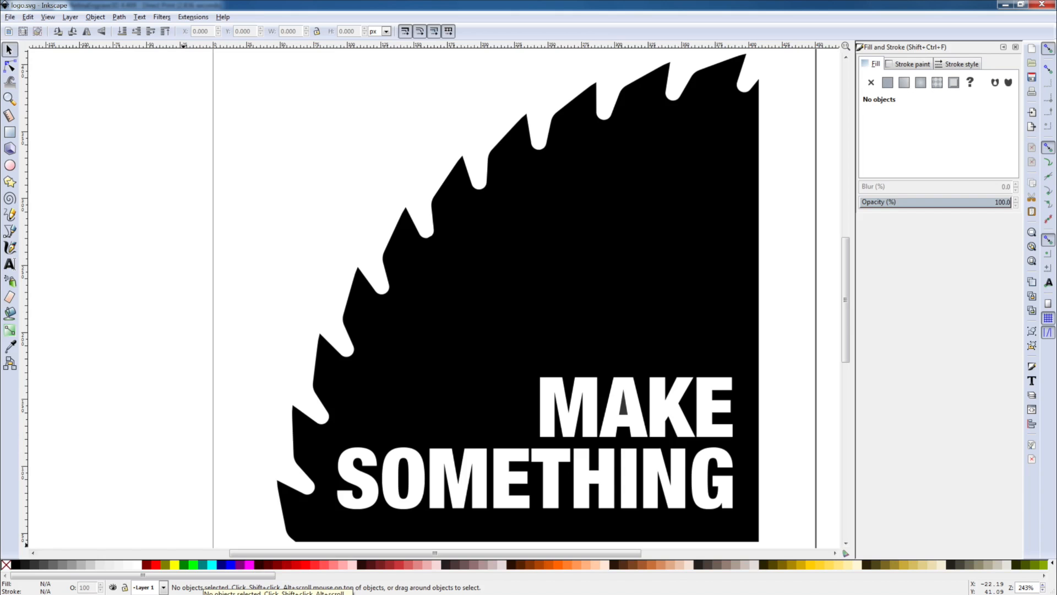
mouse_move(162, 435)
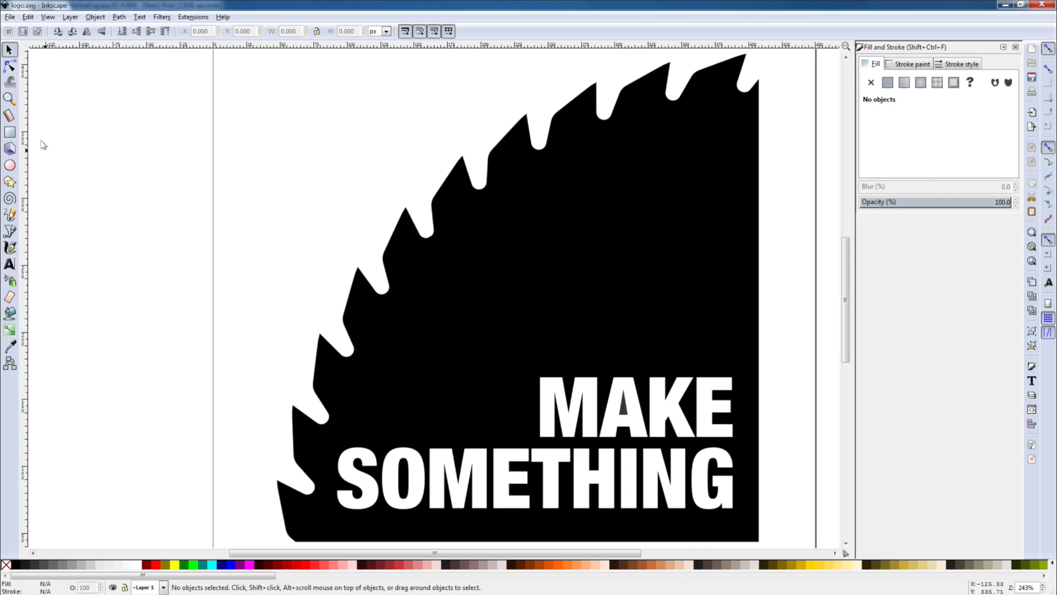
- Print the saw-blade MAKE SOMETHING logo from Inkscape to the laser driver
left_click(10, 16)
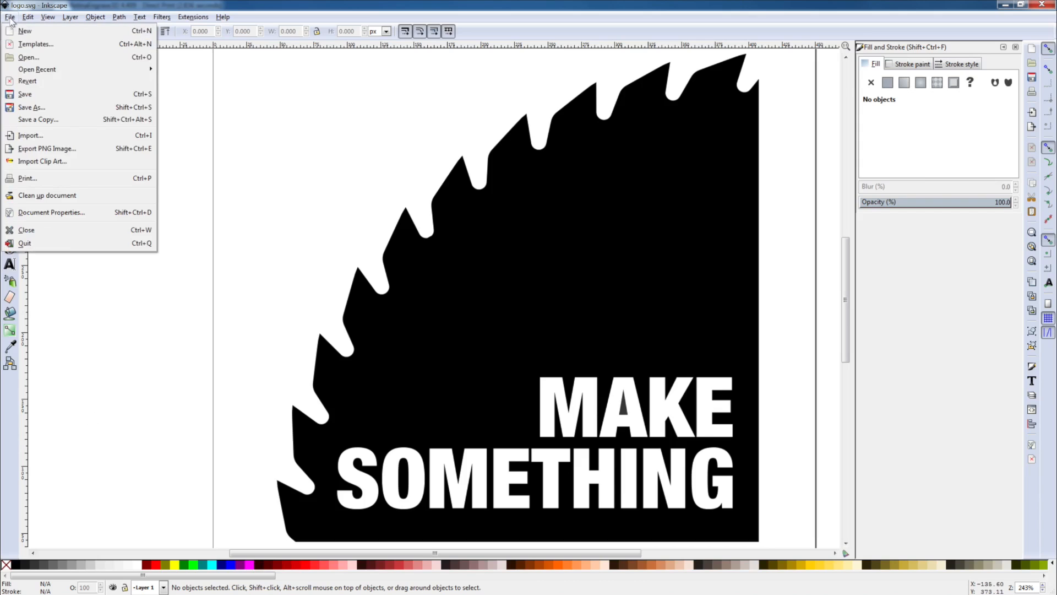
left_click(26, 179)
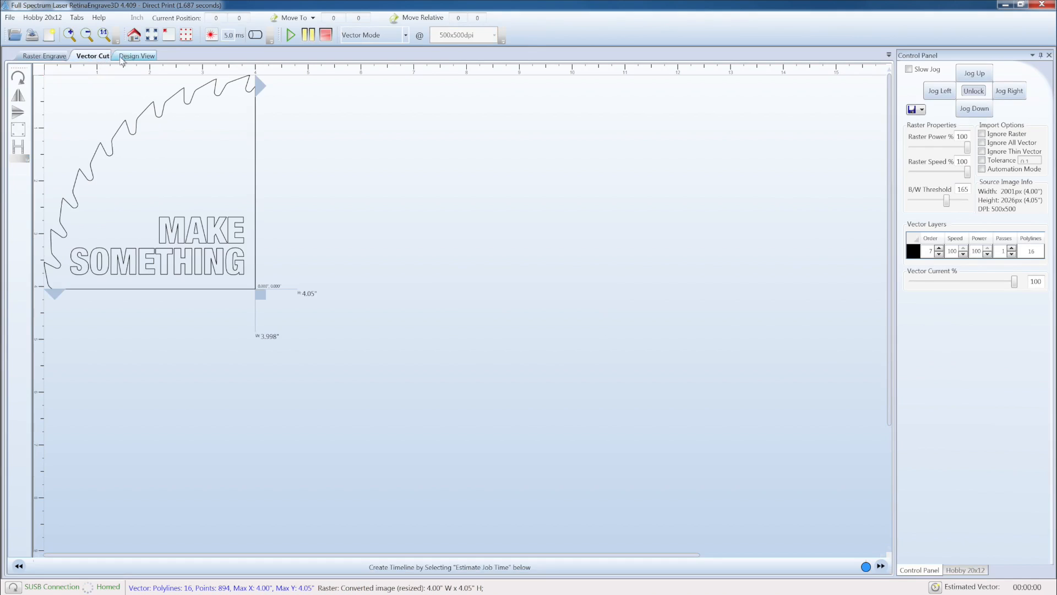
- Preview the logo as a solid 4 × 4.05 inch raster engraving and browse the File, Hobby 20x12, Tabs and Help menus
left_click(136, 55)
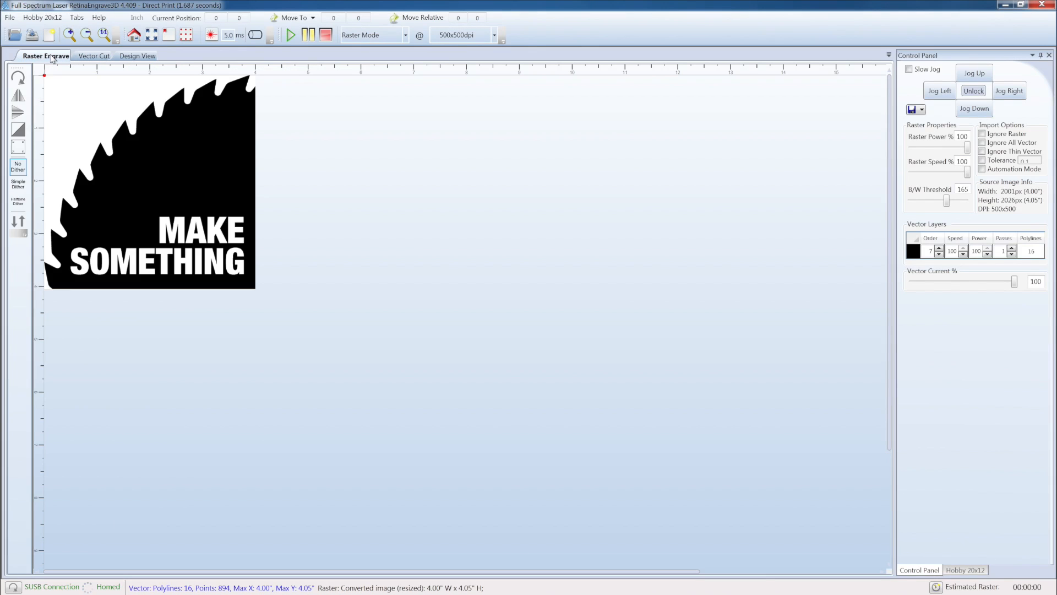
left_click(10, 17)
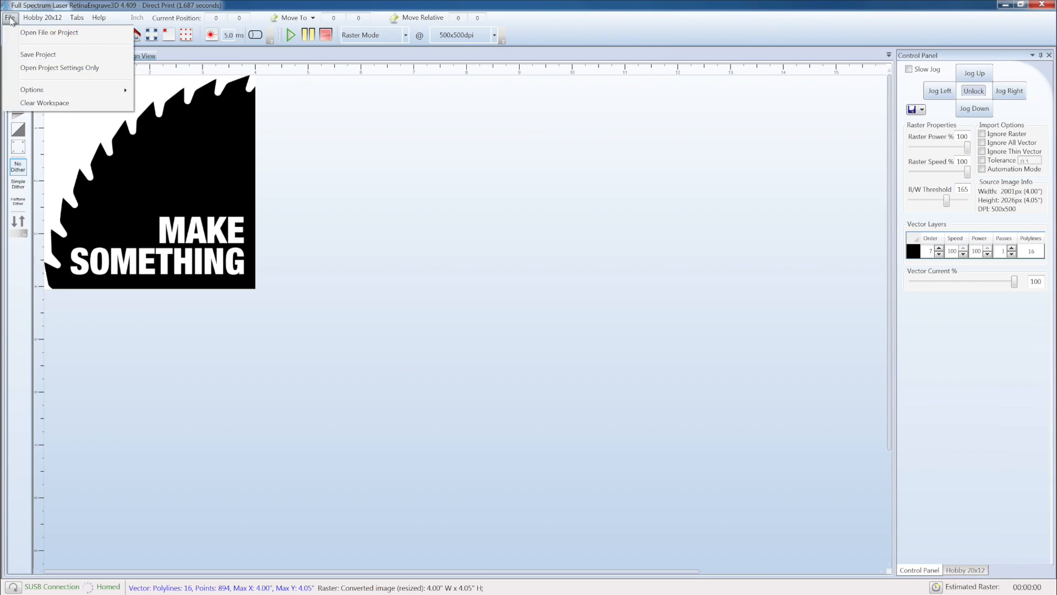
left_click(42, 17)
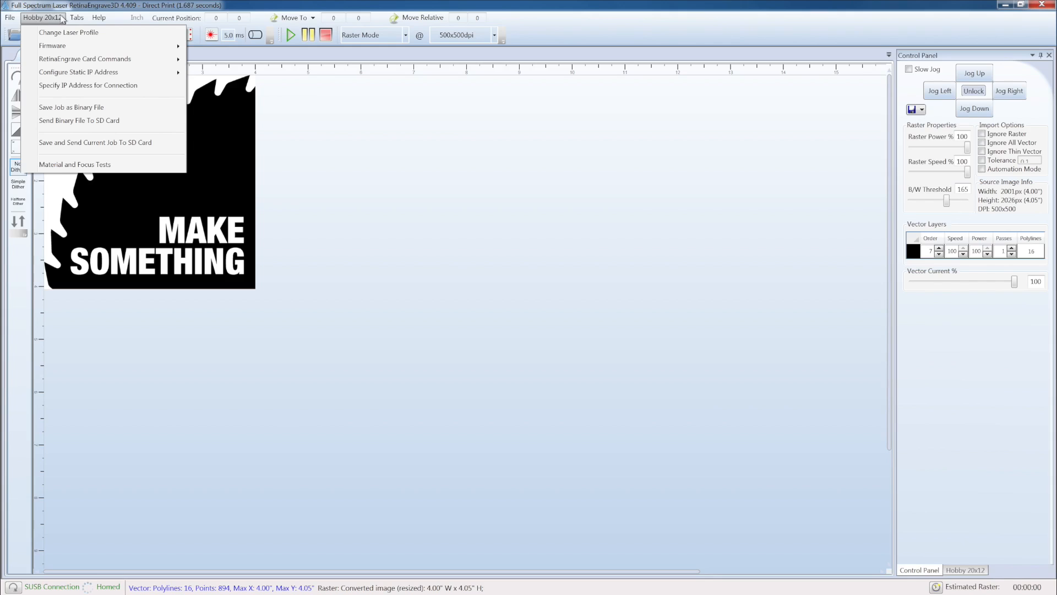
left_click(76, 18)
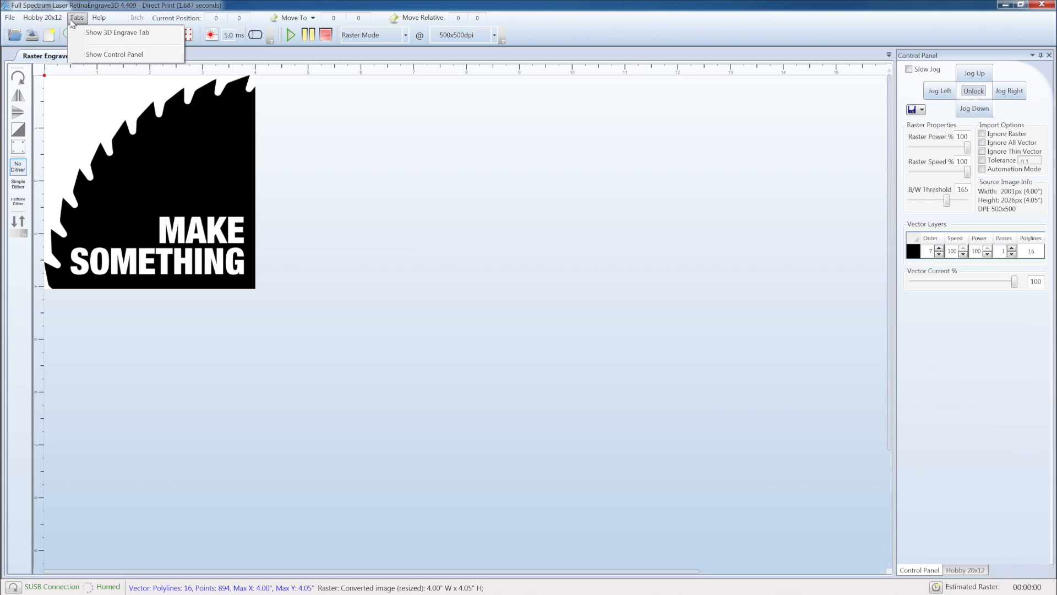
left_click(98, 17)
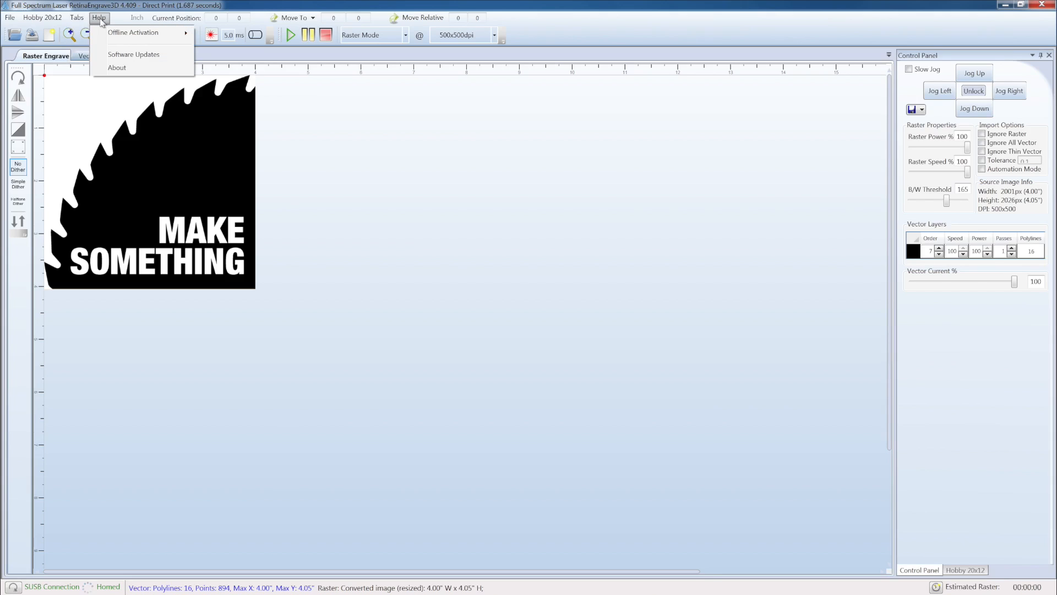
left_click(137, 17)
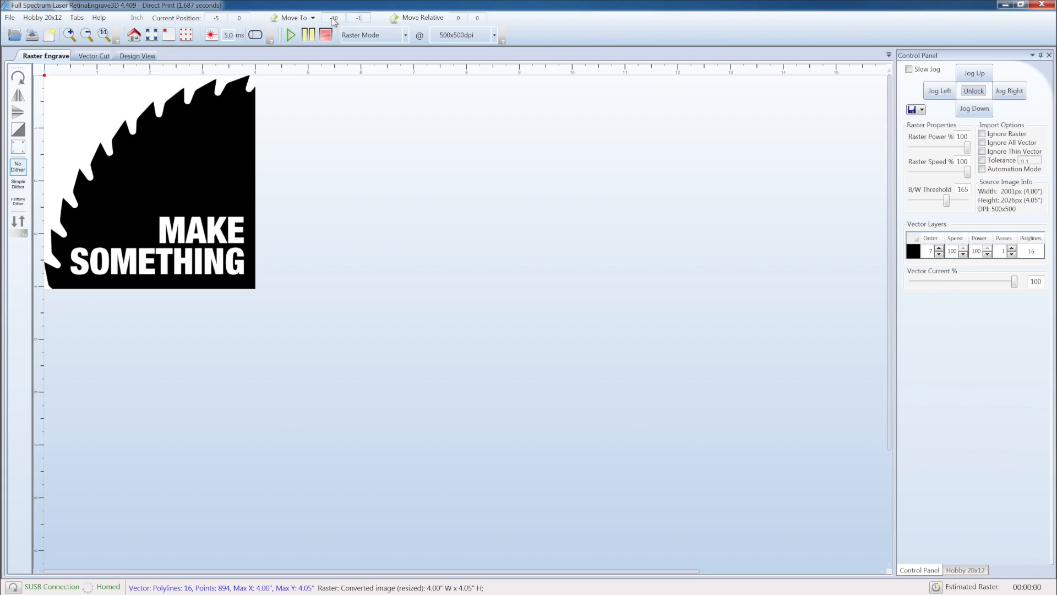
- Move the laser head to the entered absolute coordinates −10, −10
left_click(293, 18)
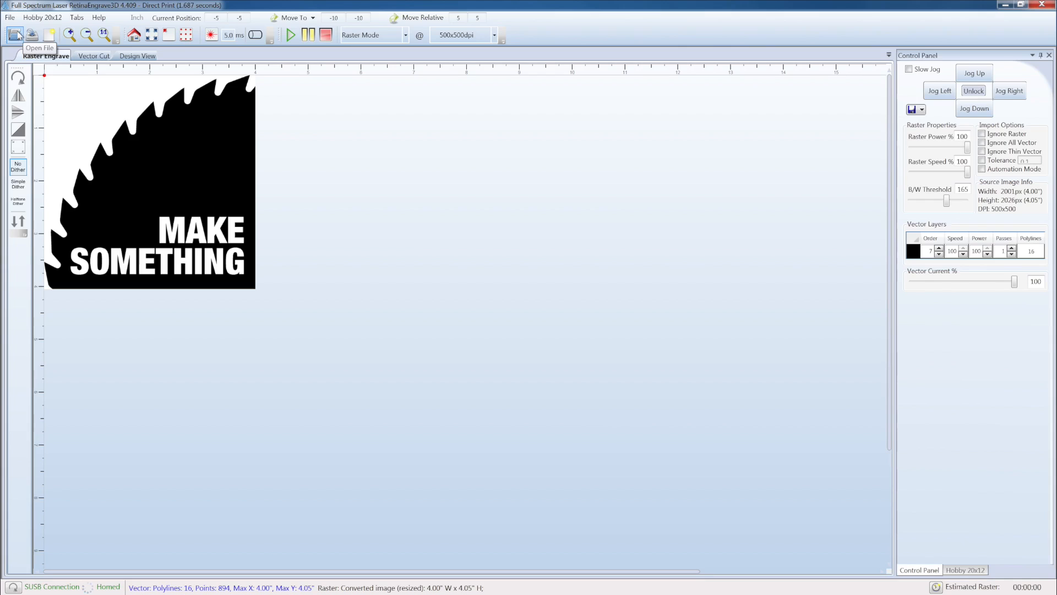
mouse_move(32, 34)
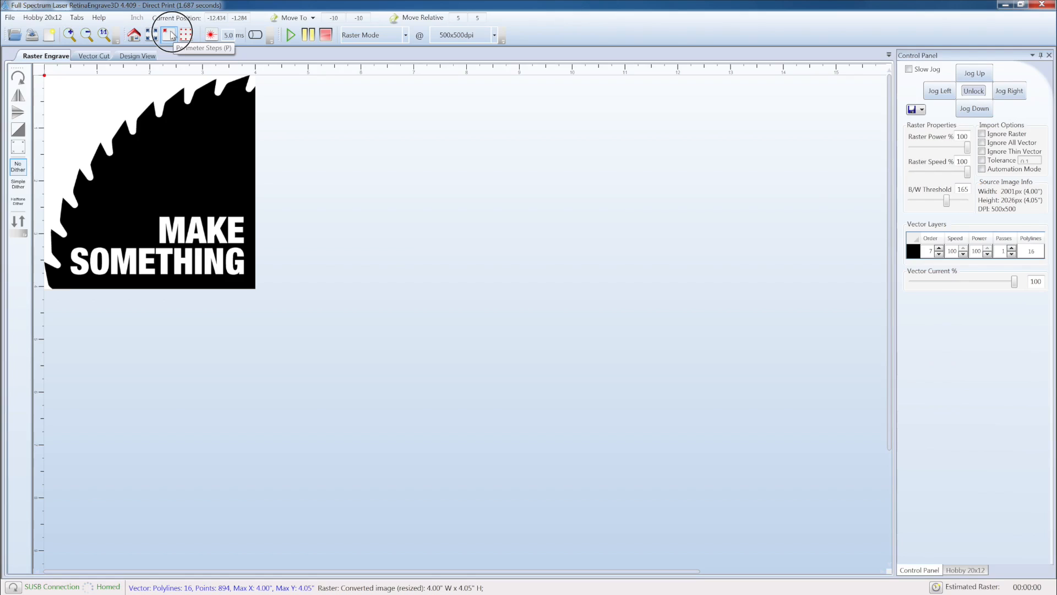
- Run Perimeter Steps so the laser head traces the logo job's outer boundary
left_click(184, 34)
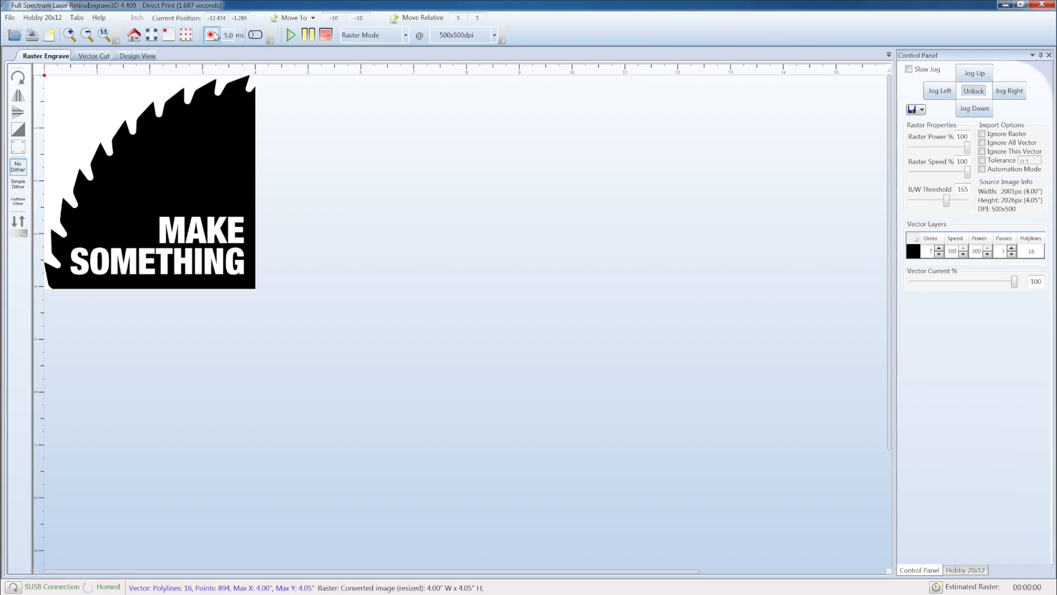
mouse_move(212, 35)
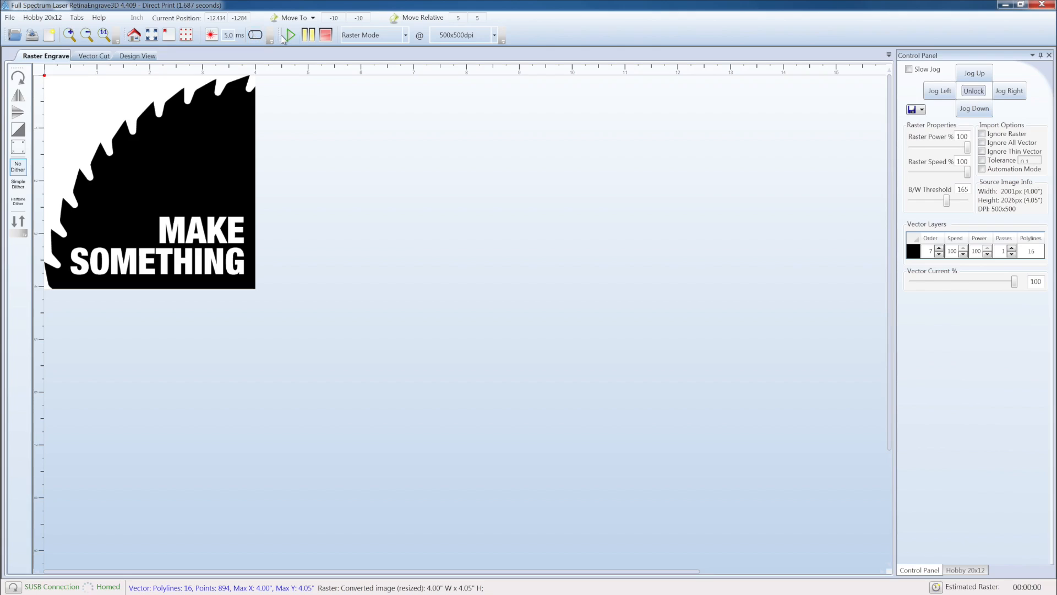
mouse_move(288, 35)
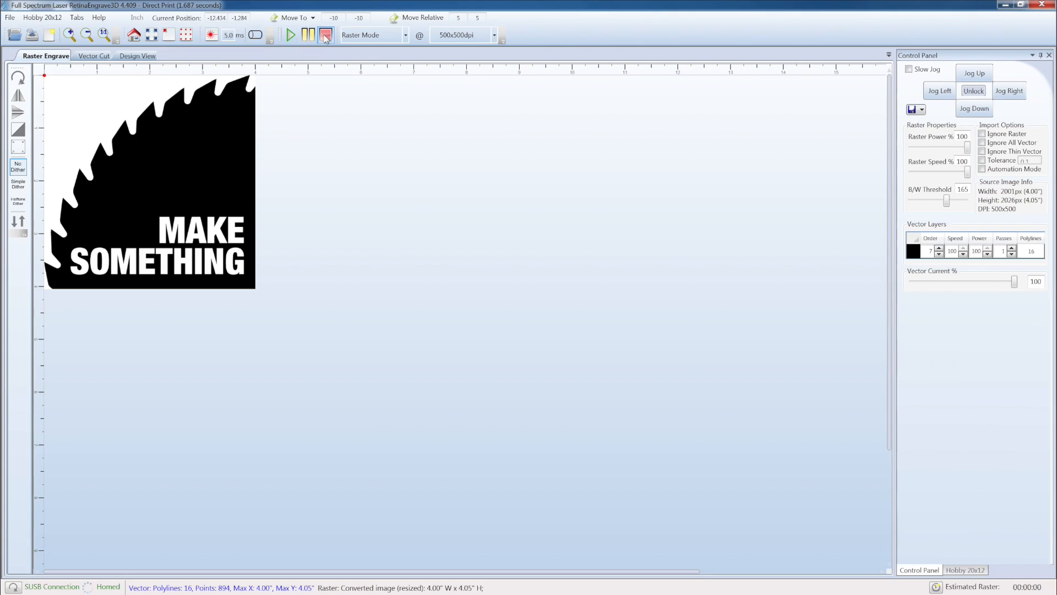
left_click(404, 34)
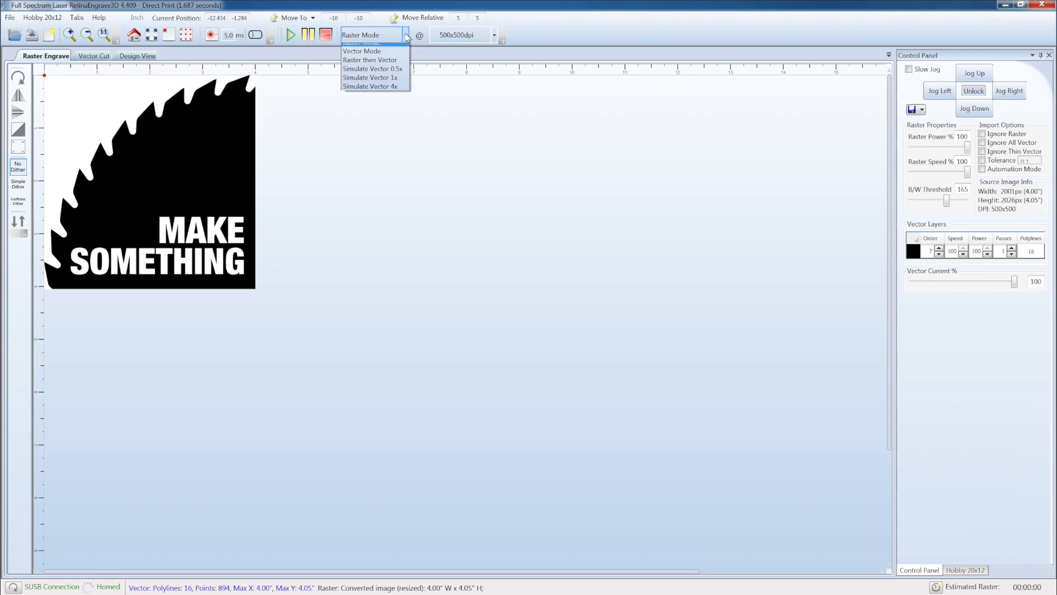
left_click(363, 50)
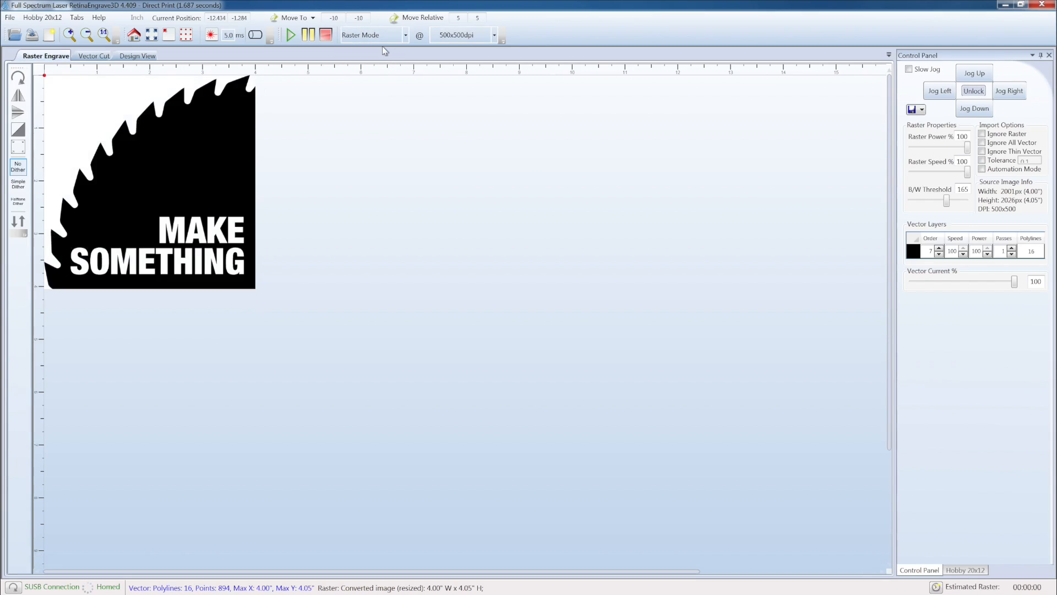
left_click(493, 34)
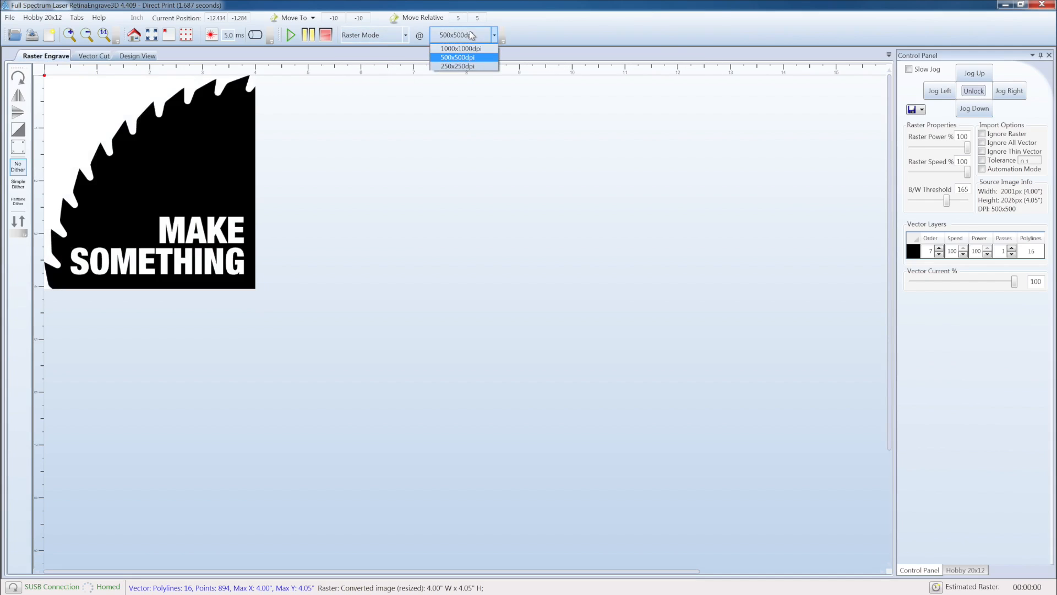
left_click(457, 57)
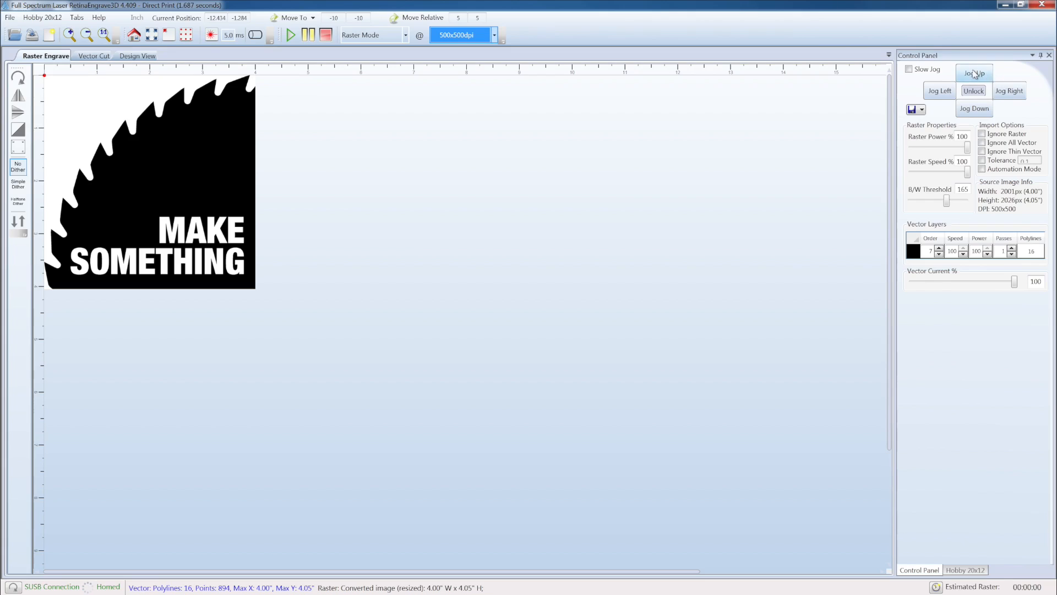
- Jog the laser head up and left to about −13.12, −1.35, then unlock its motors
left_click(939, 91)
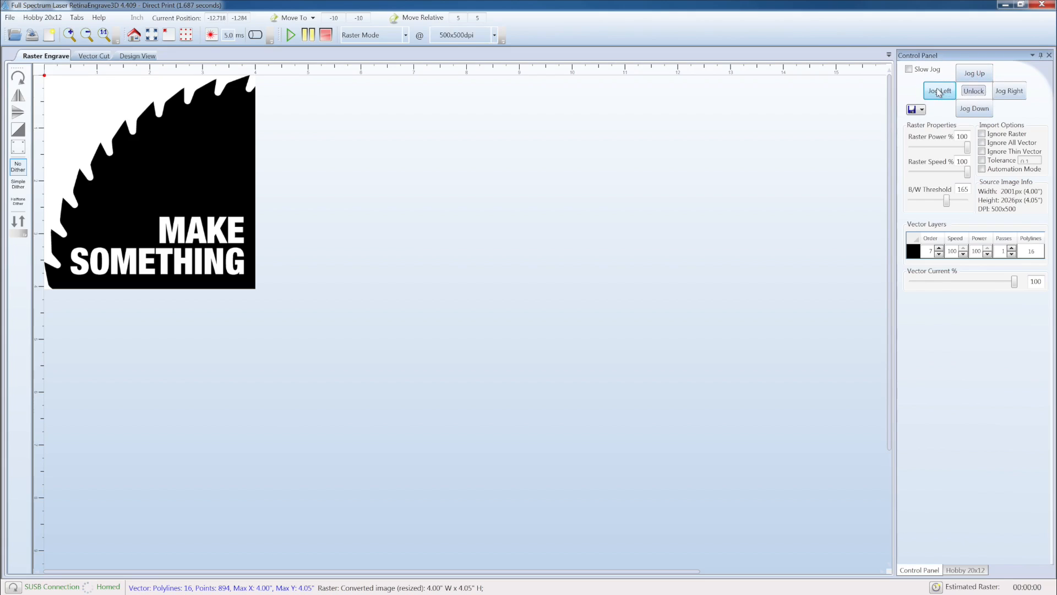
left_click(938, 92)
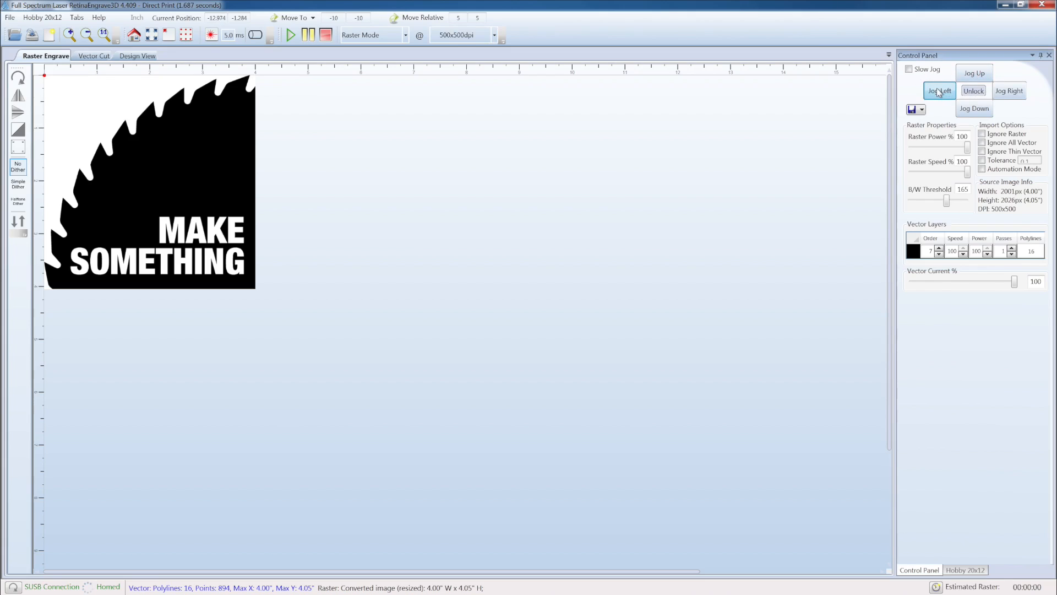
left_click(939, 90)
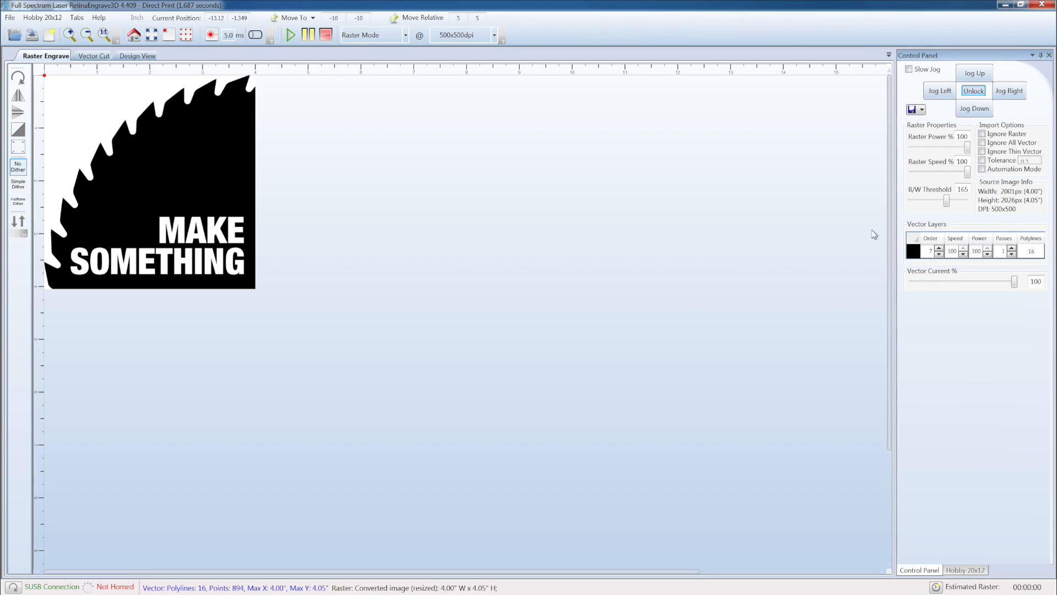
mouse_move(961, 227)
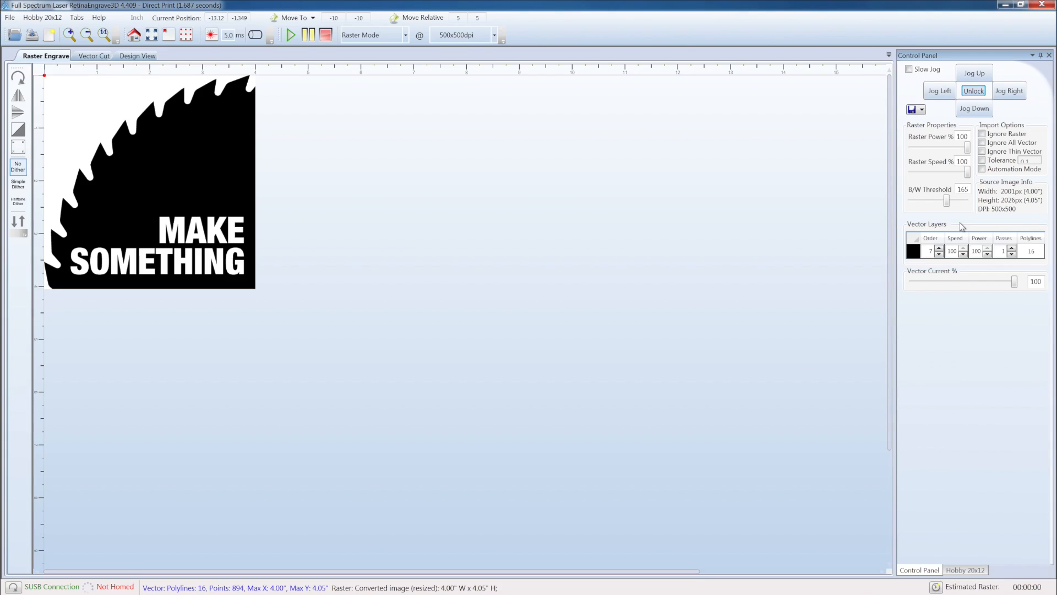
mouse_move(294, 144)
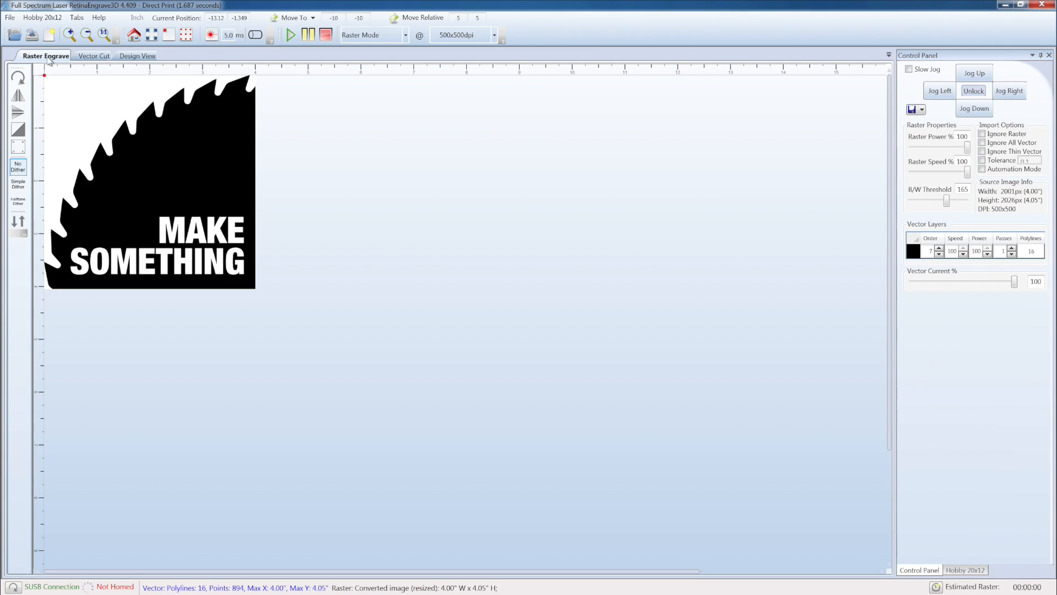
left_click(92, 55)
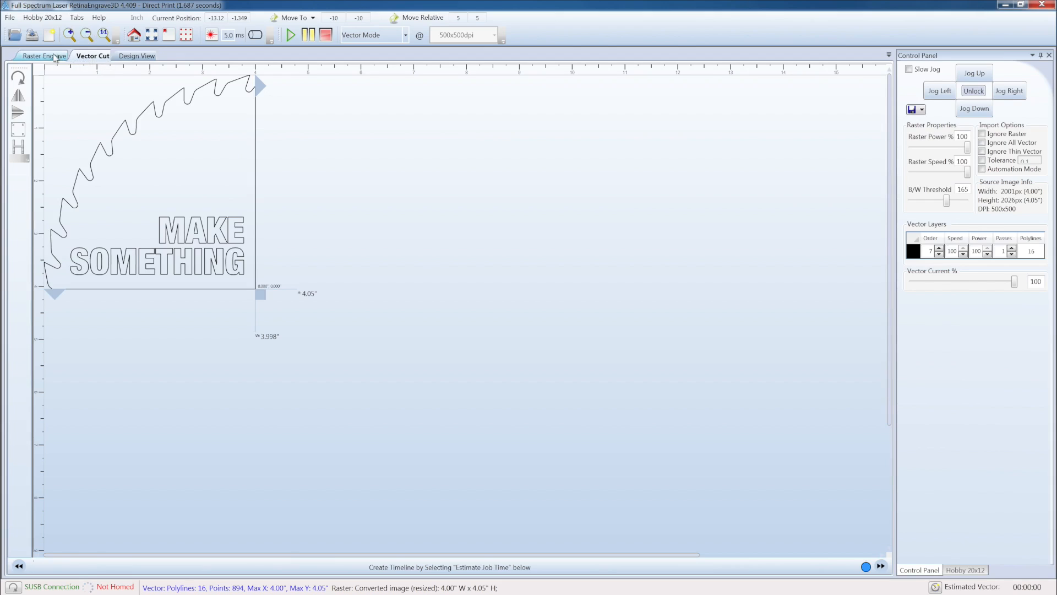
left_click(45, 56)
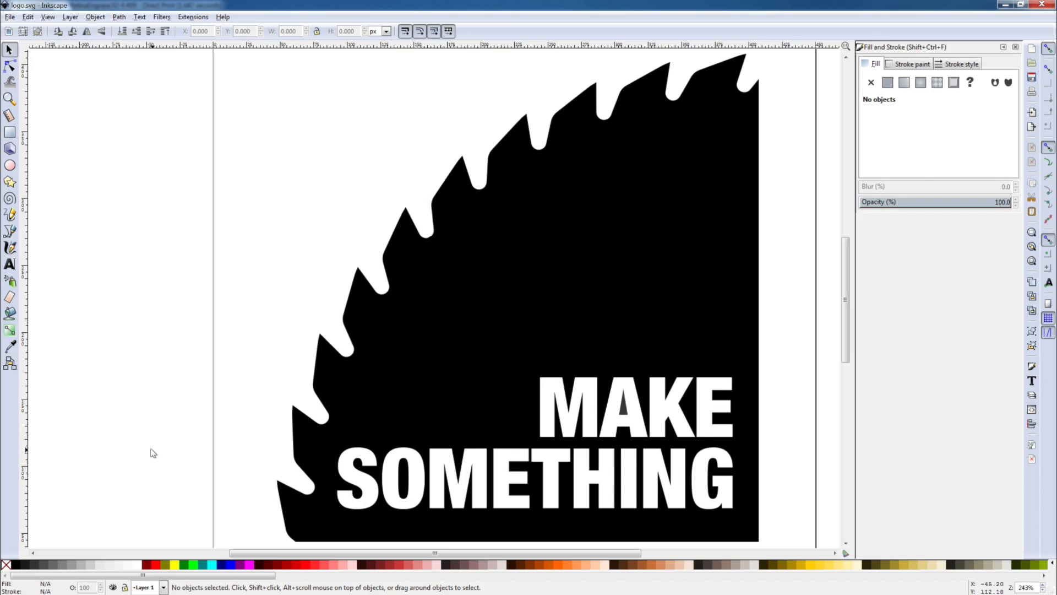
mouse_move(76, 177)
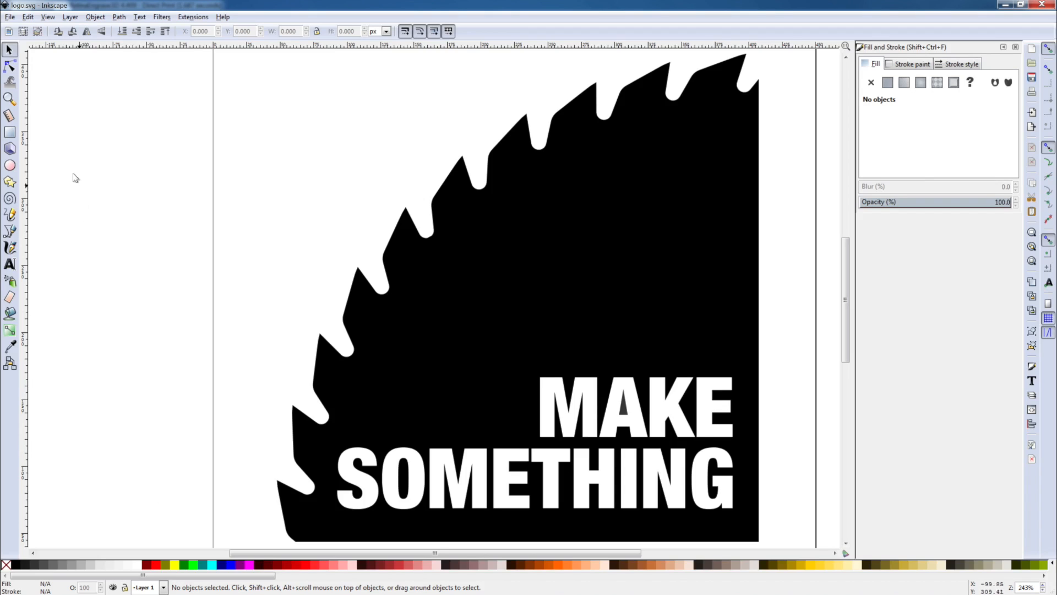
- Print the logo again with the Full Spectrum Engineering Driver as a fresh raster job
left_click(10, 17)
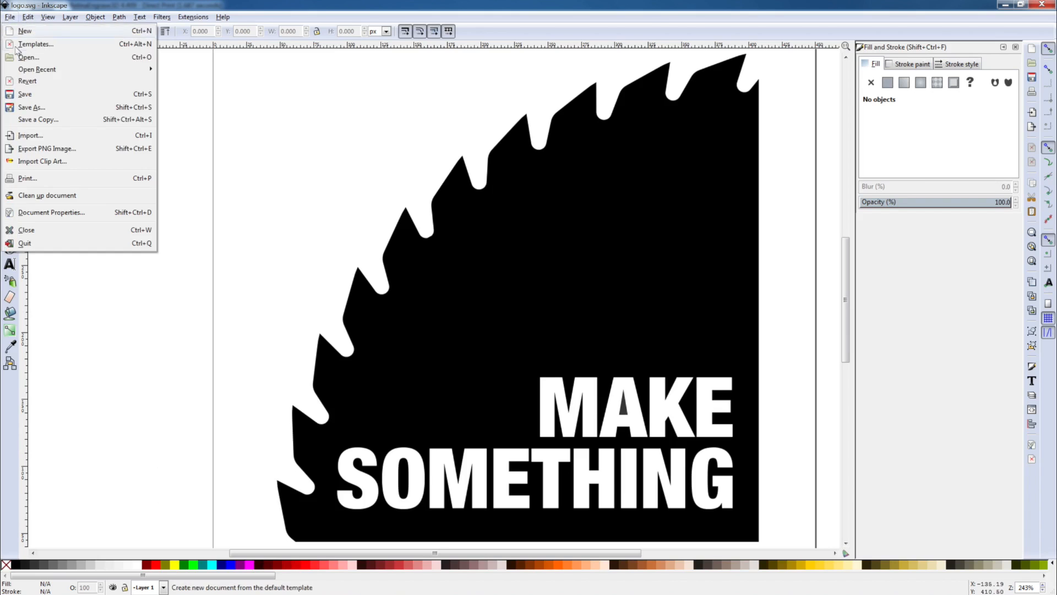
left_click(27, 178)
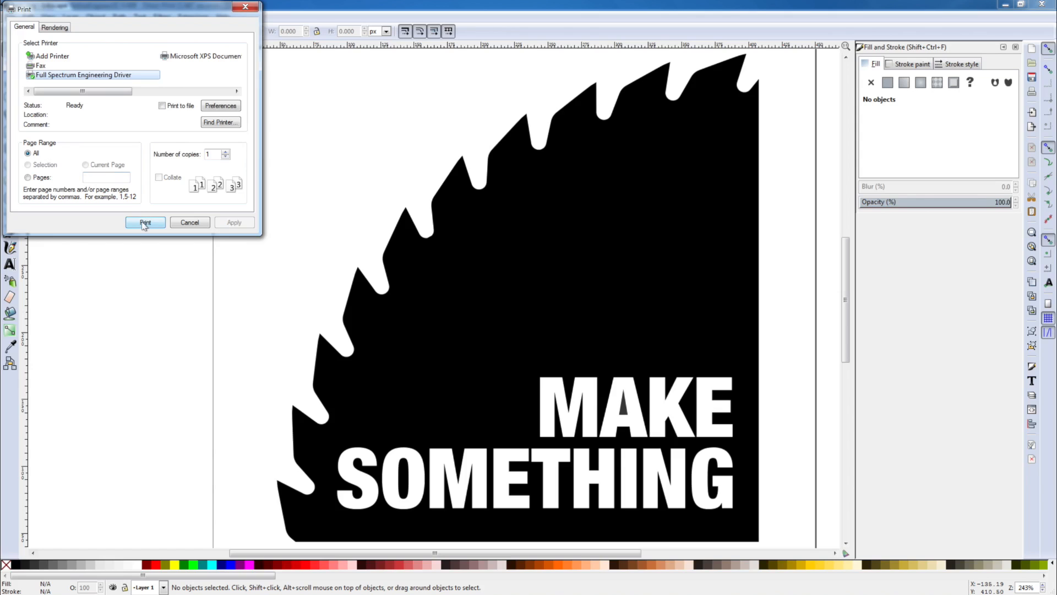
left_click(144, 222)
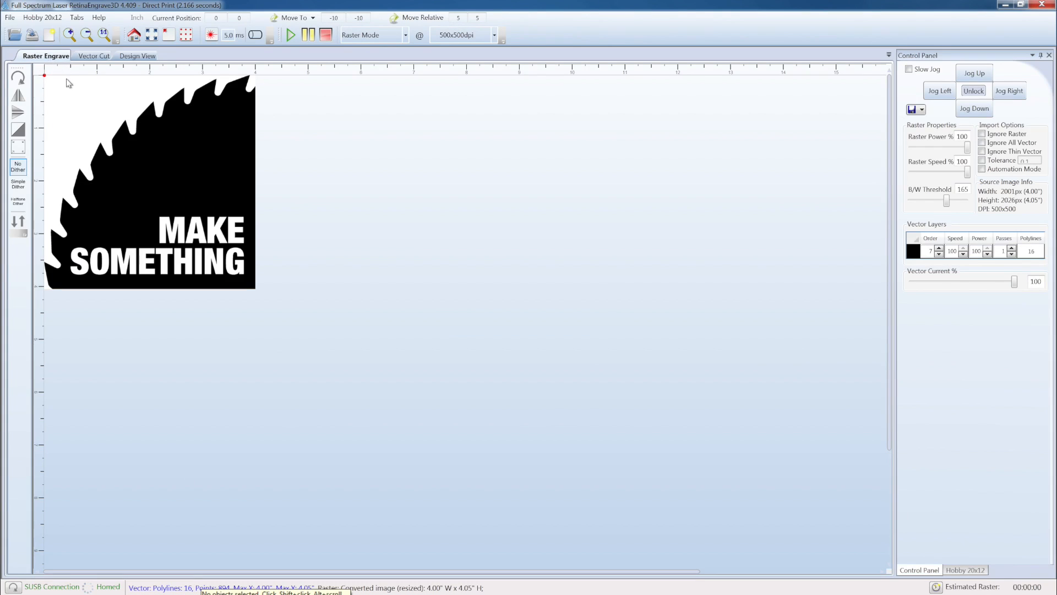
mouse_move(66, 82)
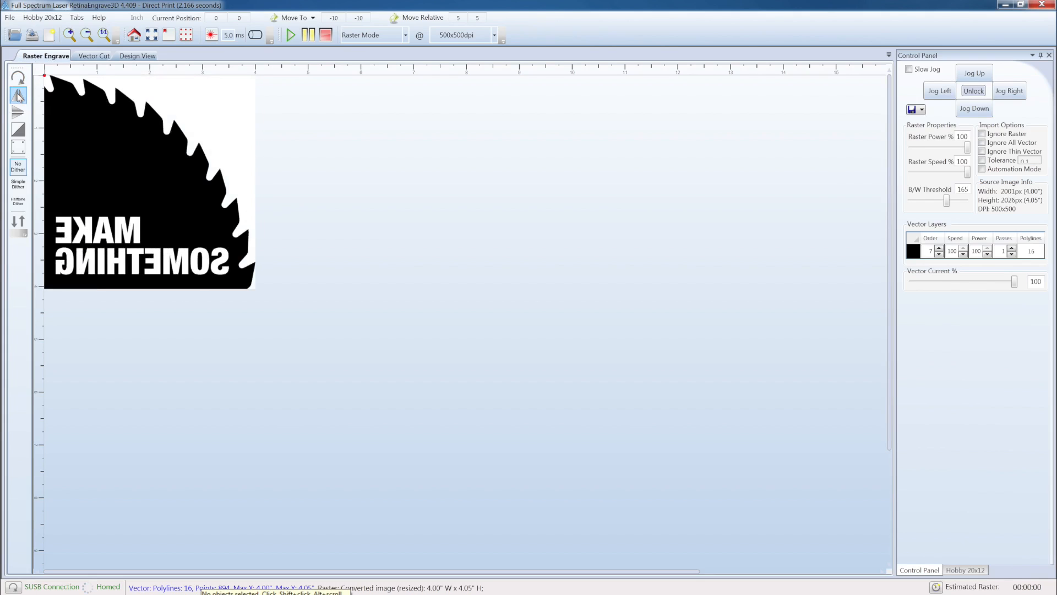
left_click(19, 111)
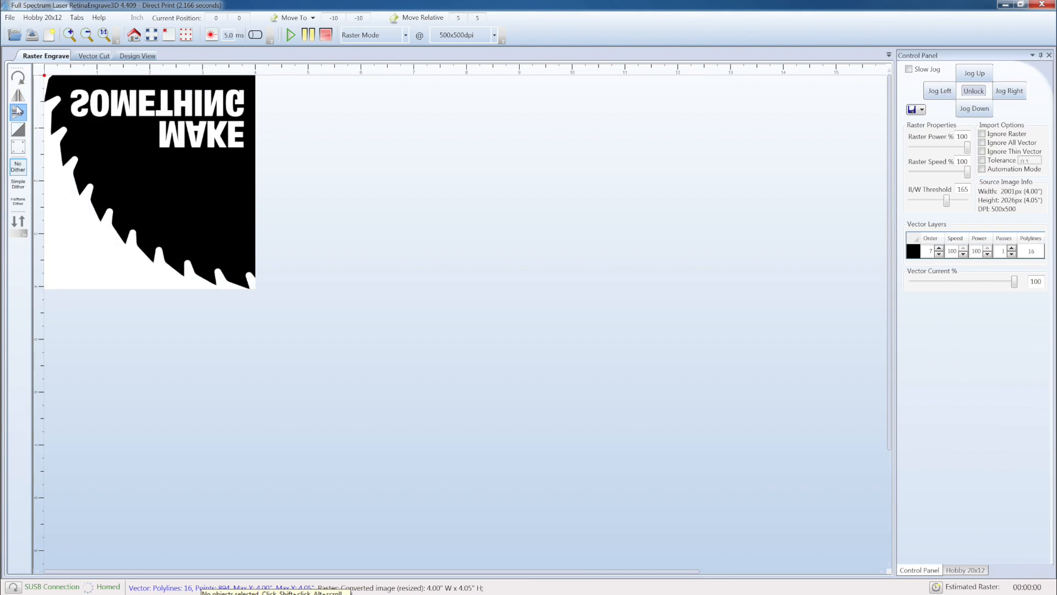
left_click(18, 129)
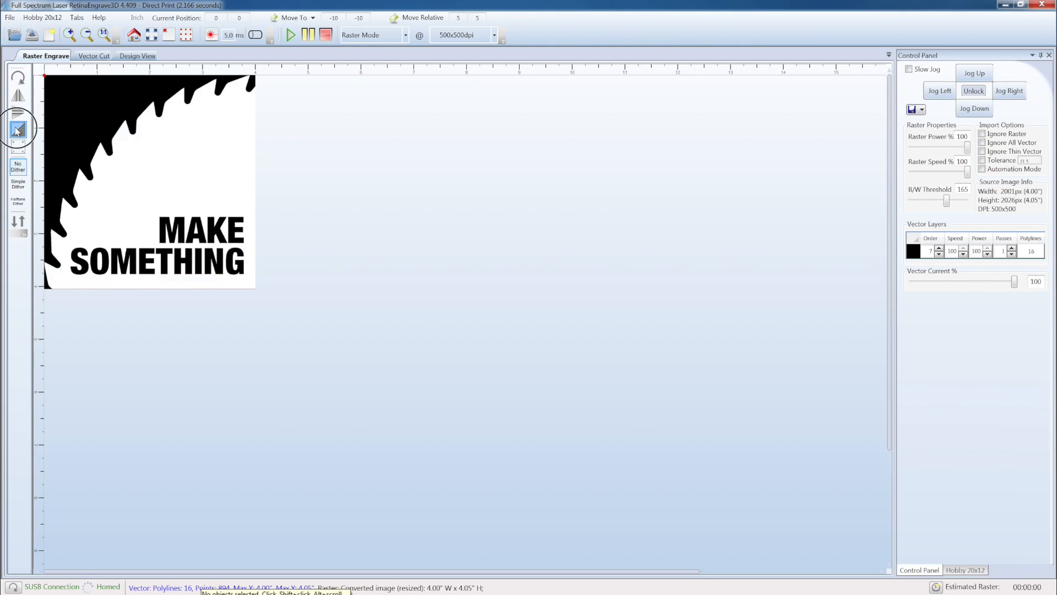
left_click(19, 130)
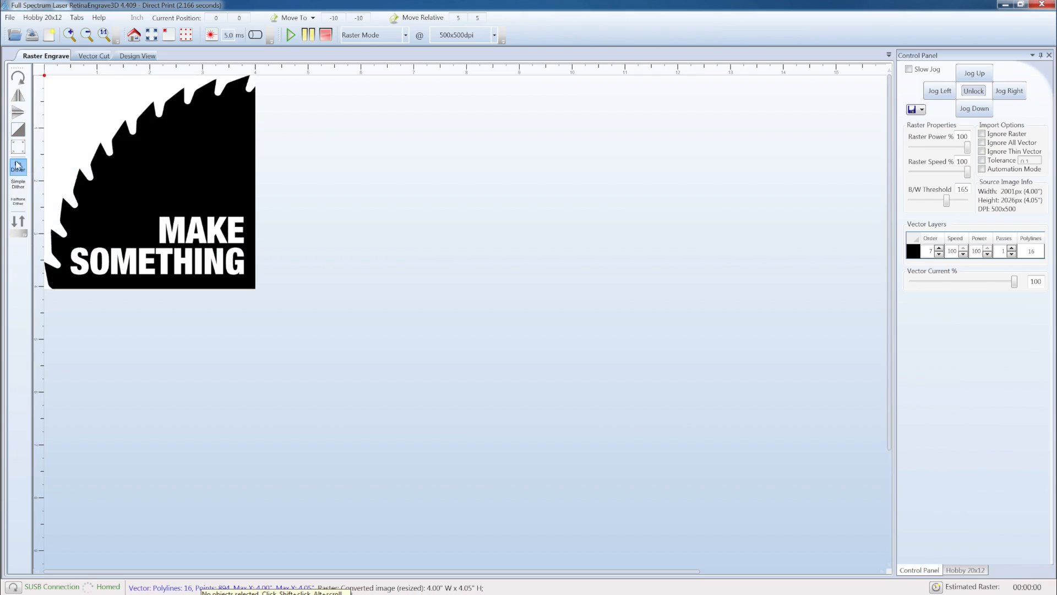
left_click(18, 167)
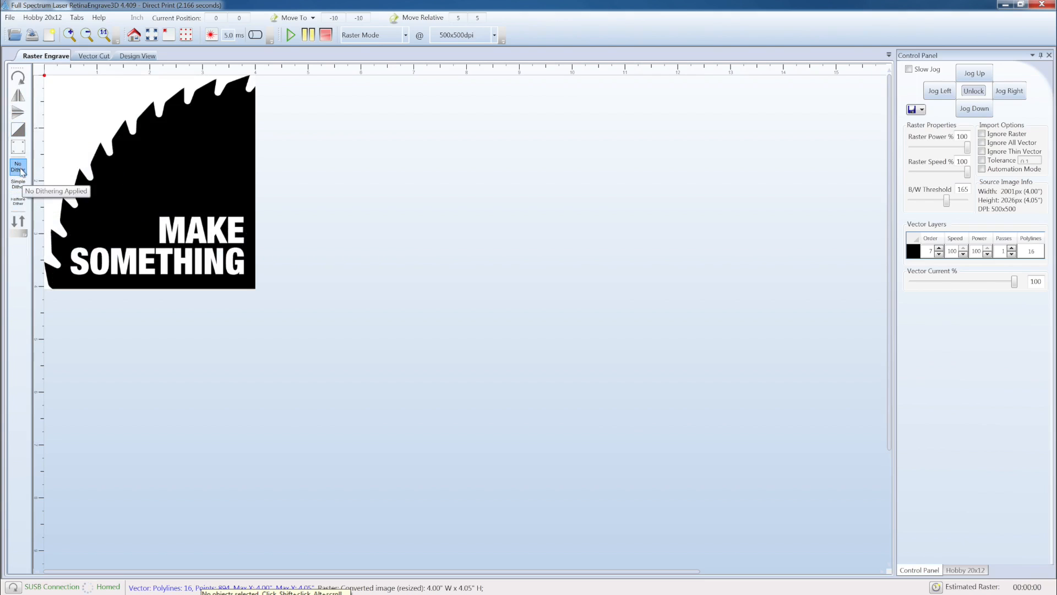
mouse_move(81, 337)
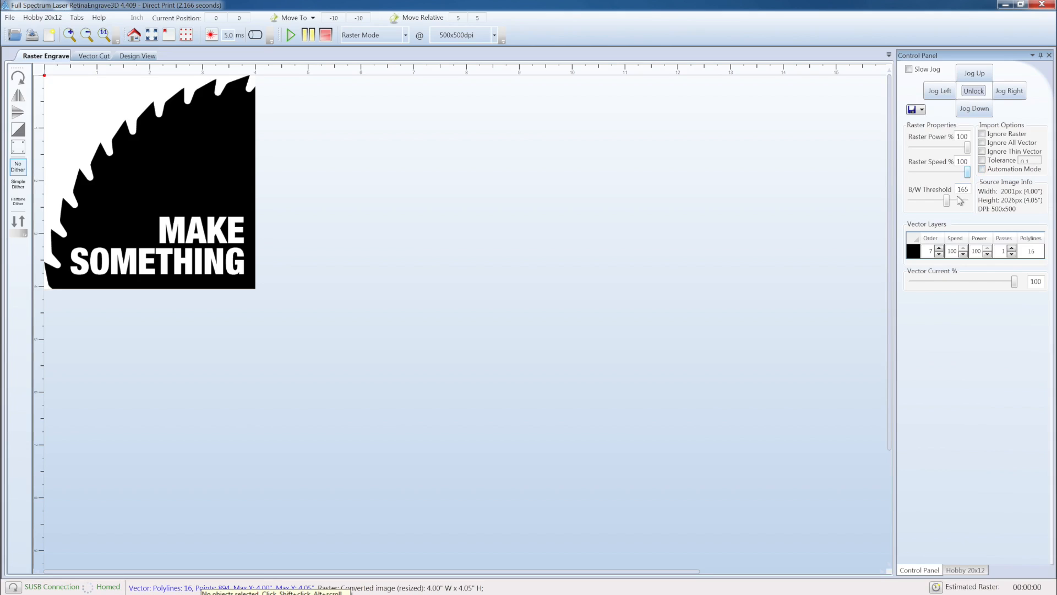
mouse_move(950, 200)
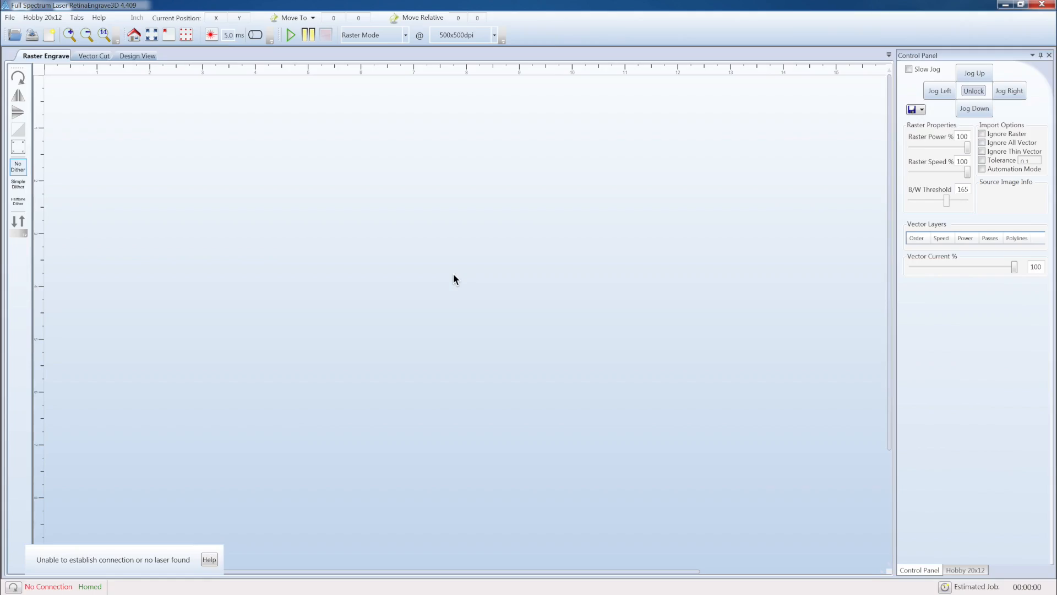
- Run the Material Speed/Power Test Grid from Hobby 20x12 > Material and Focus Tests and confirm
left_click(42, 16)
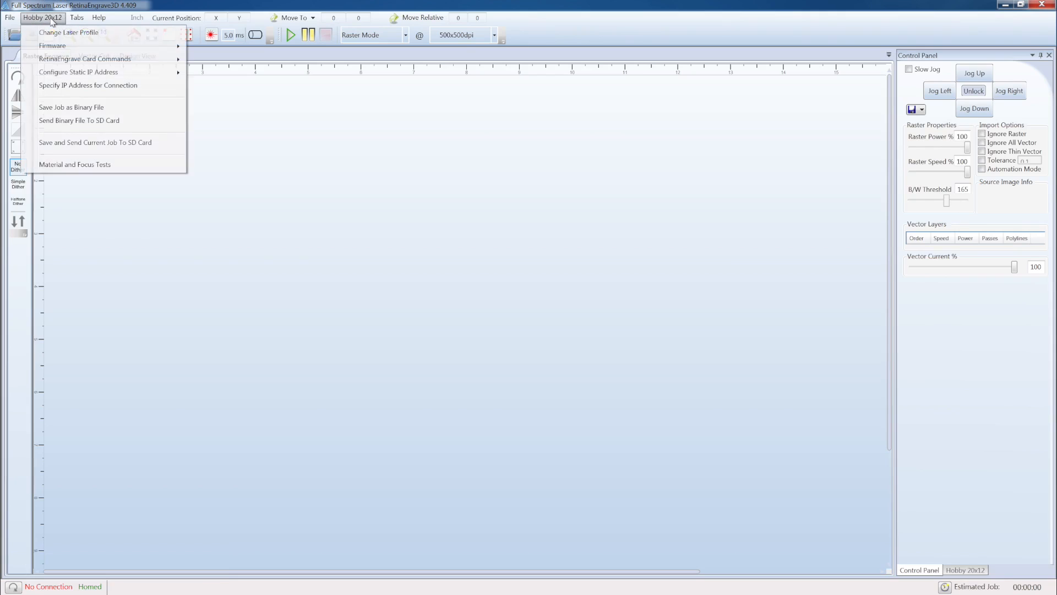
left_click(75, 164)
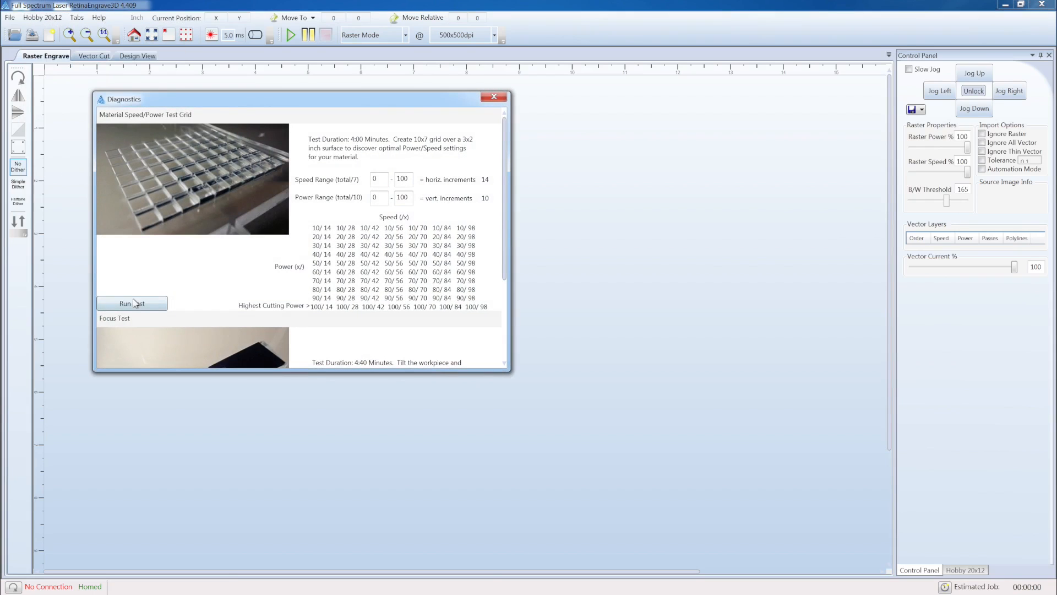
left_click(132, 303)
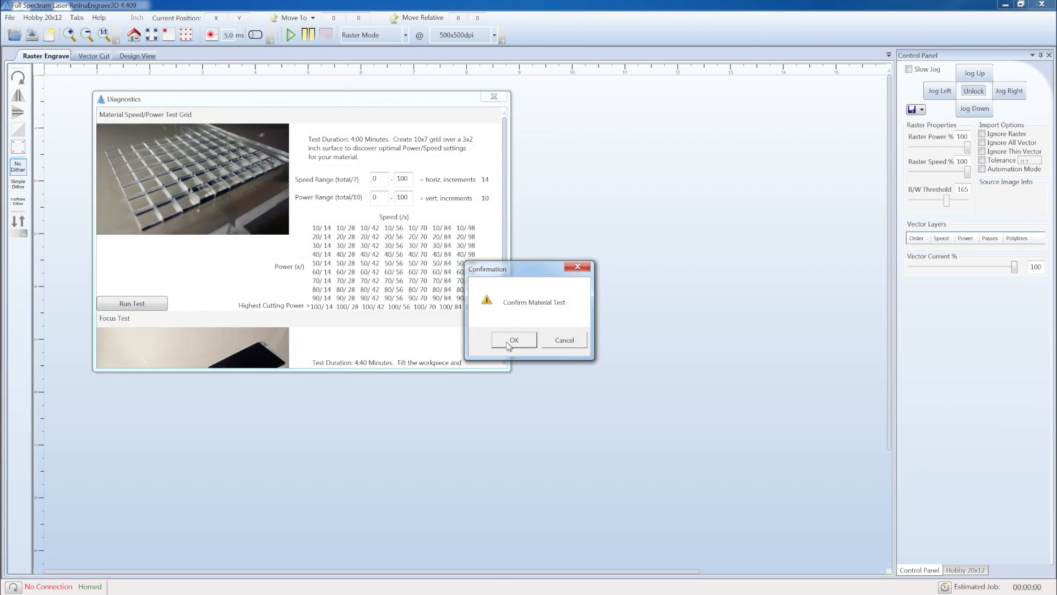
left_click(513, 340)
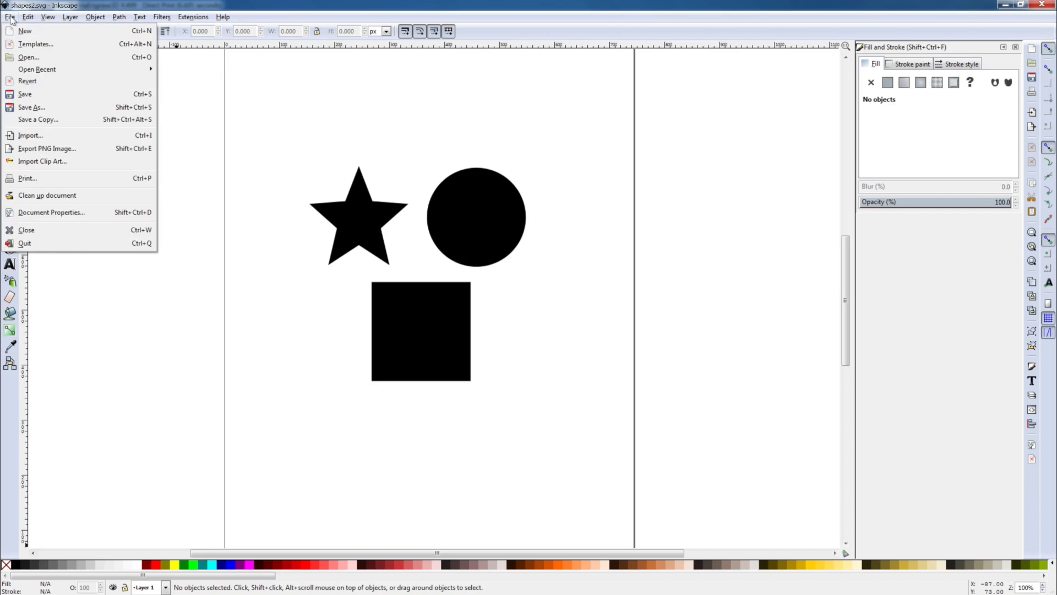
- Print the star, circle and square drawing to the laser driver as a 4.38 × 4.34 inch job
left_click(27, 178)
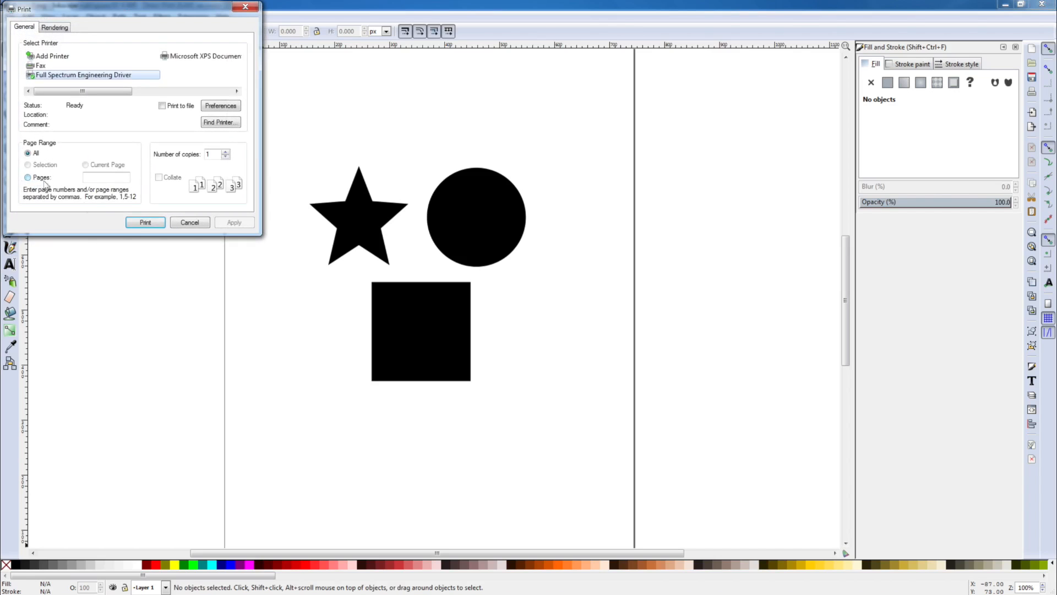
left_click(190, 222)
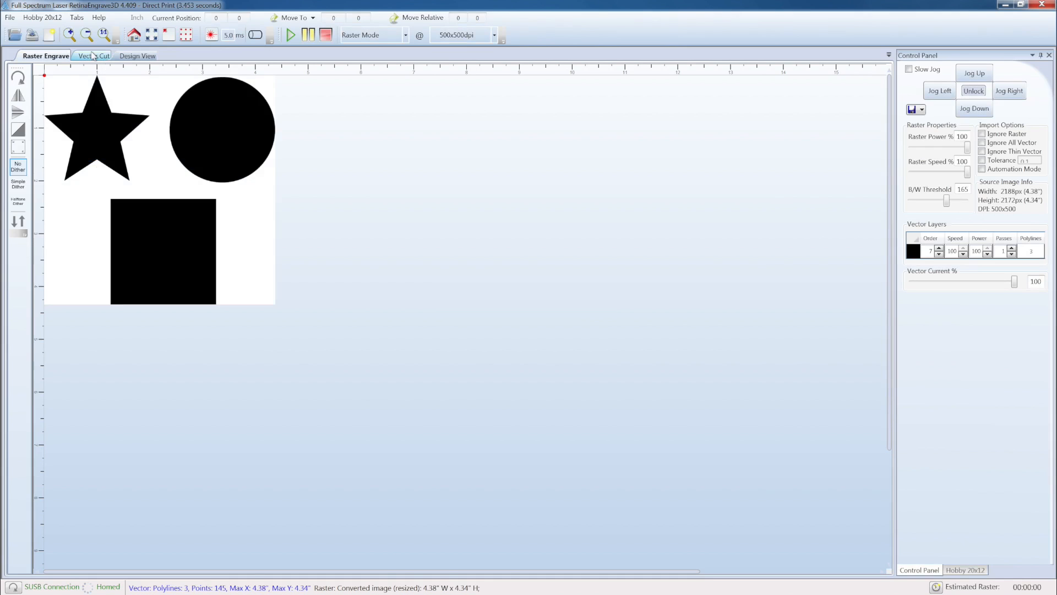
- Show the shapes as vector cut outlines and check their size of about 4.375 × 4.342 inches
left_click(92, 56)
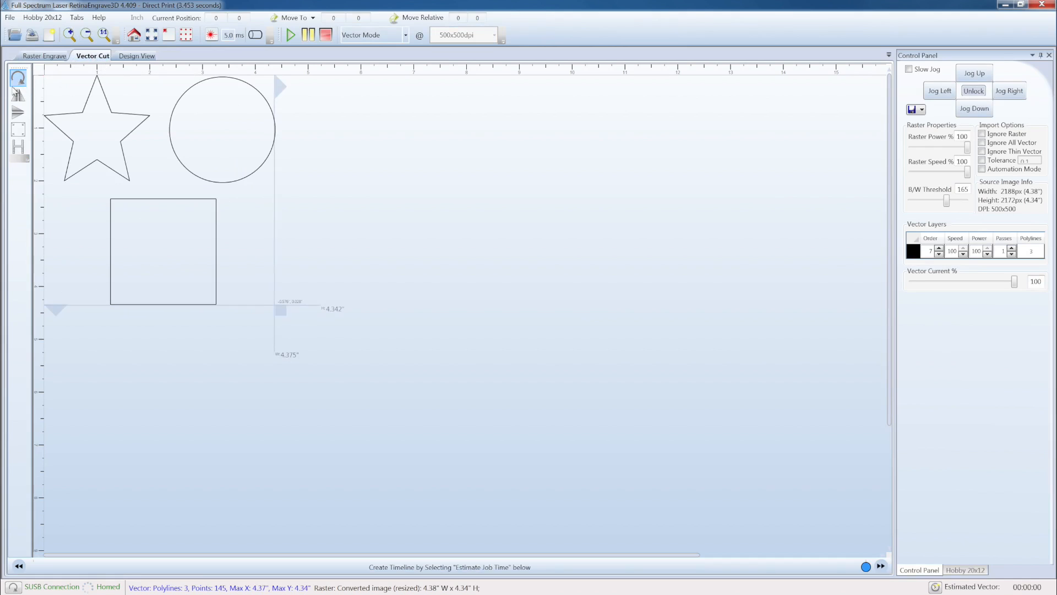
left_click(19, 112)
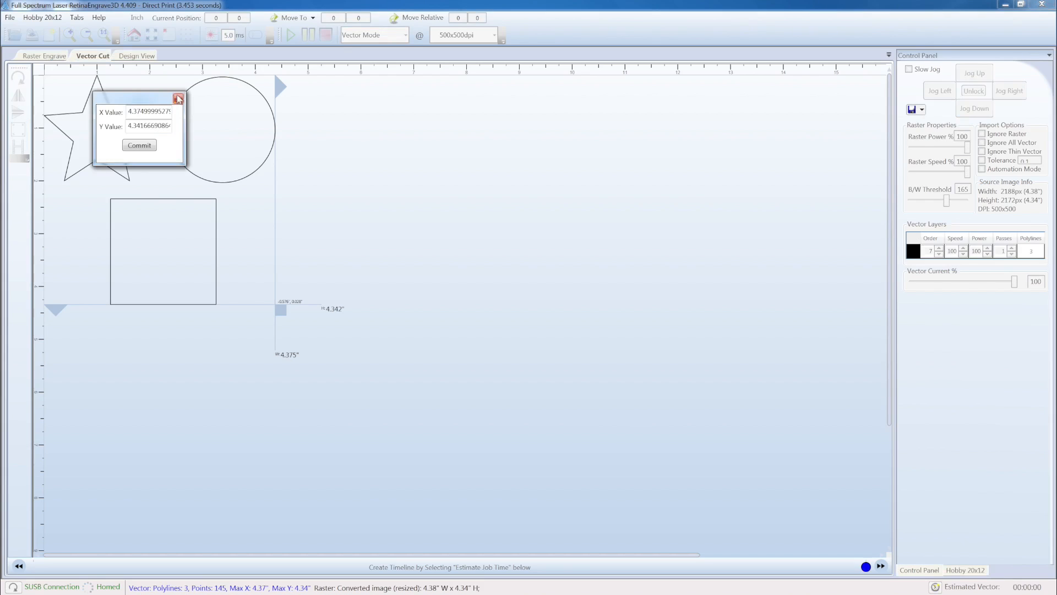
left_click(139, 146)
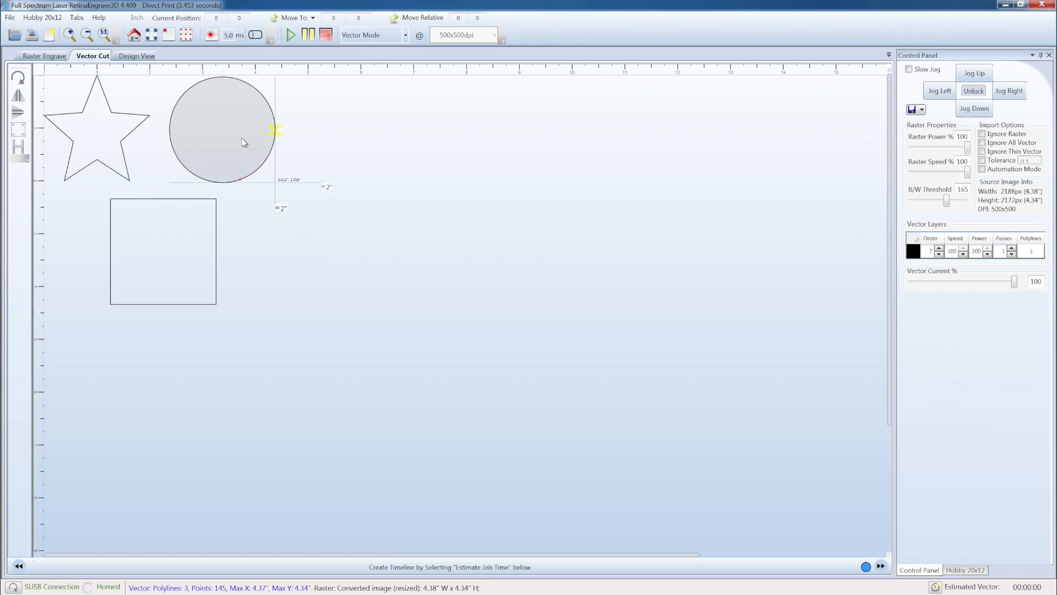
left_click(311, 257)
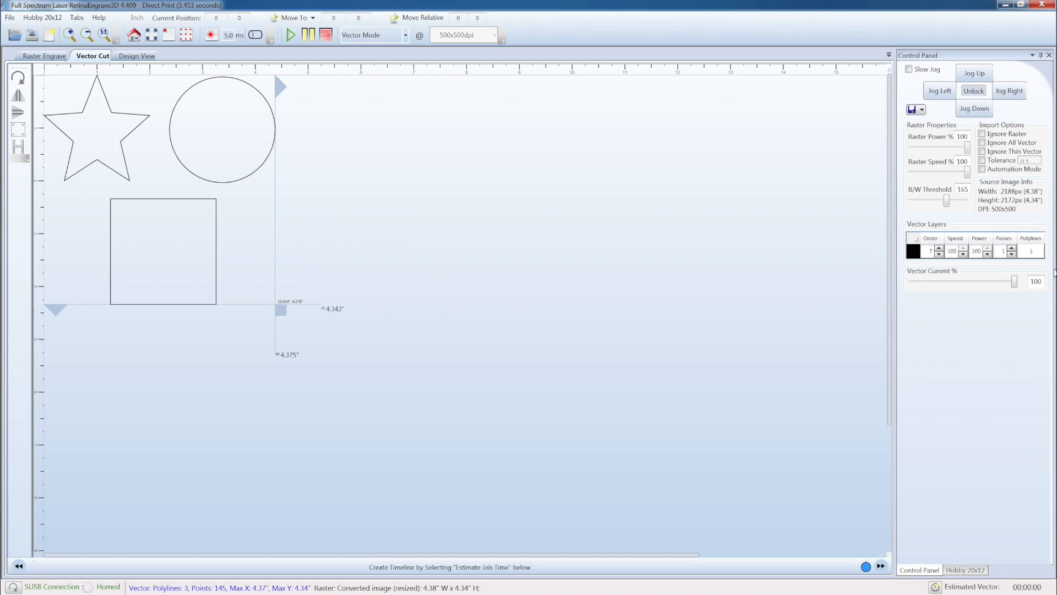
mouse_move(1005, 278)
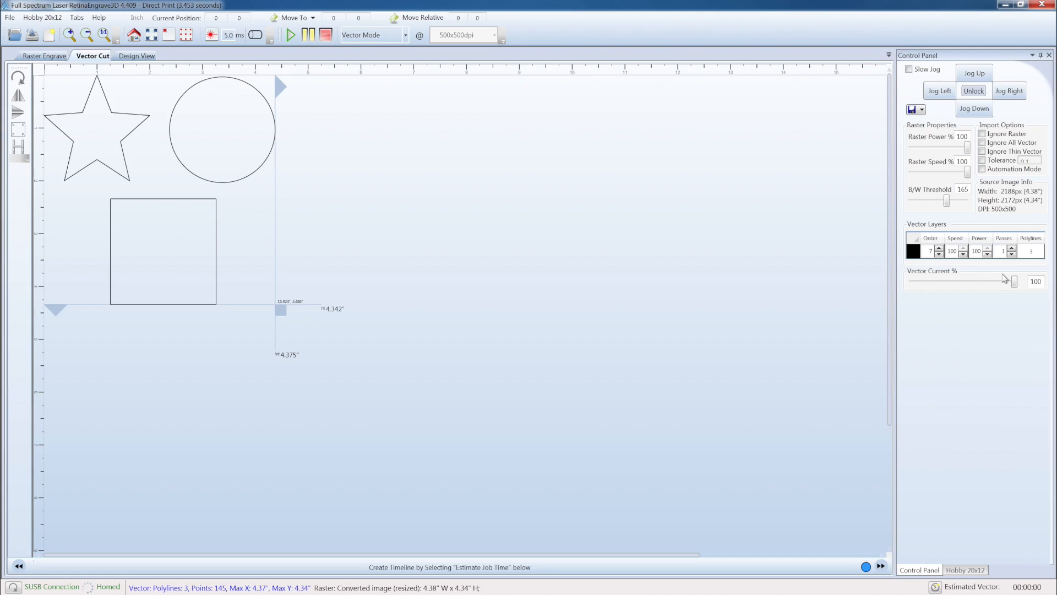
mouse_move(450, 102)
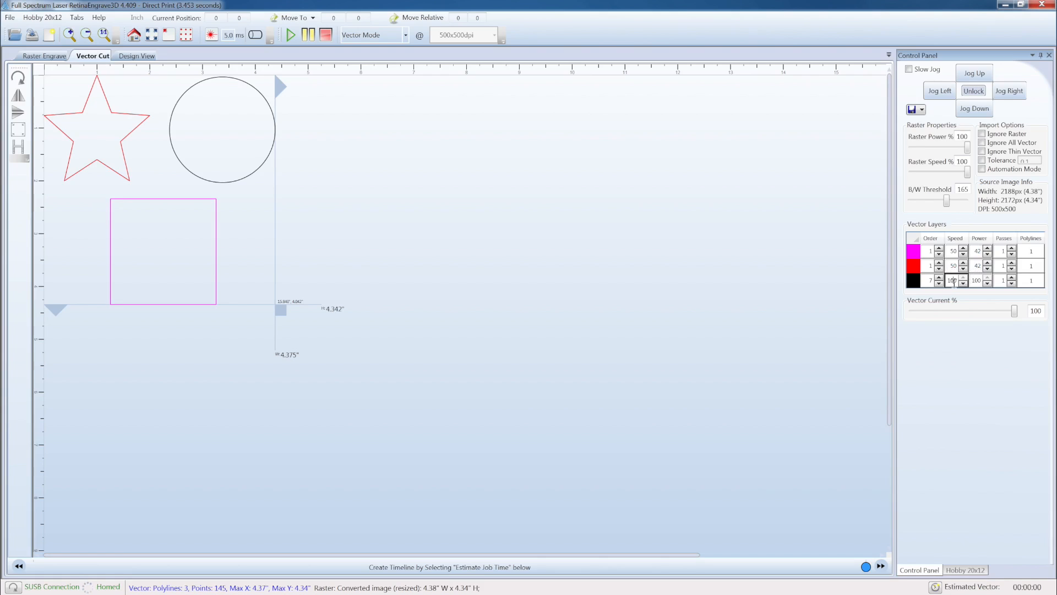
- Set the black vector layer's cutting speed to 50
left_click(162, 252)
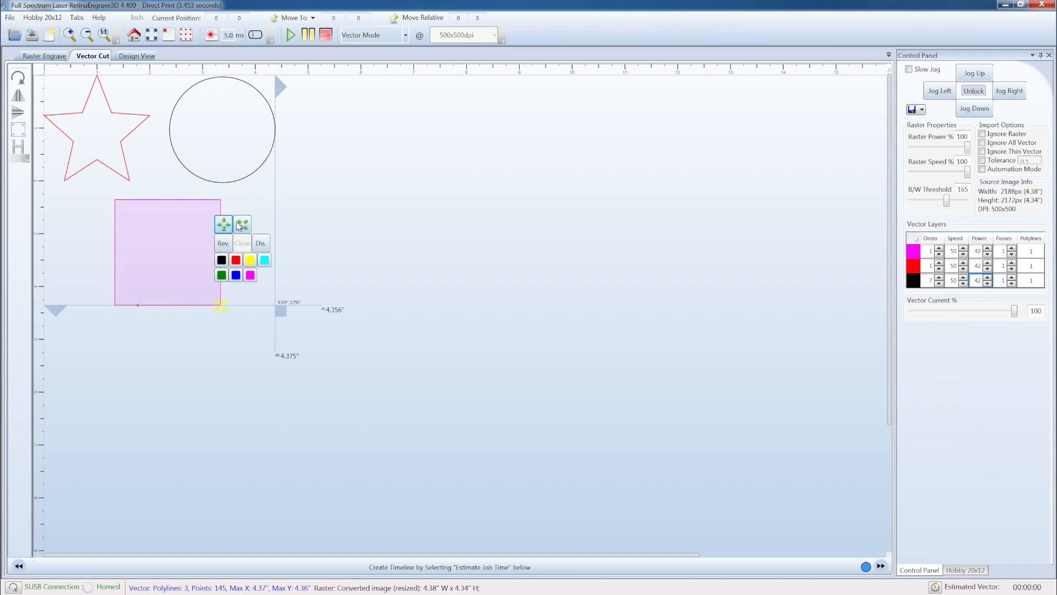
mouse_move(223, 242)
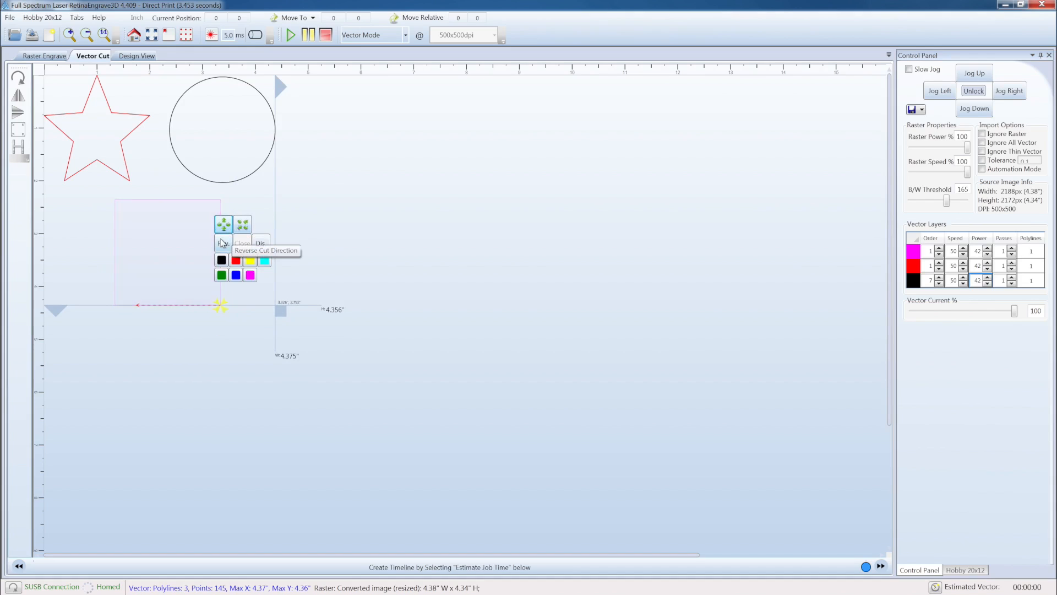